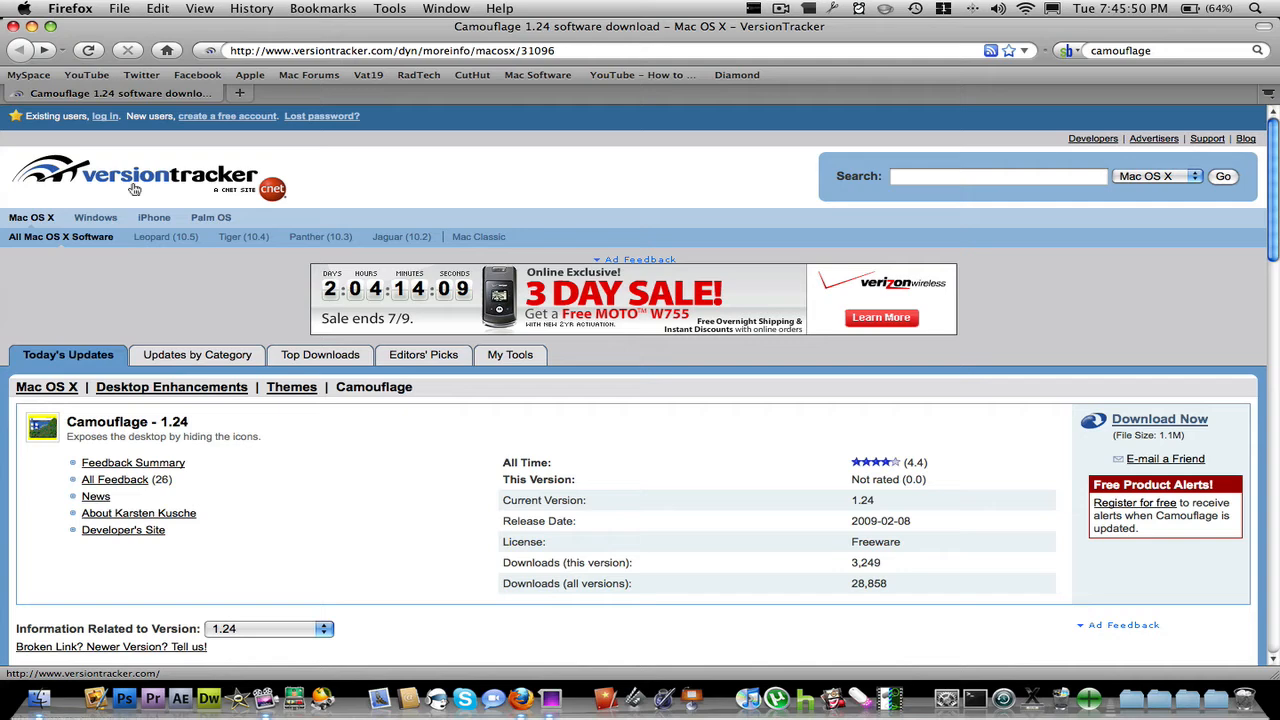
{"action": "mouse_move", "coordinate": [1107, 468]}
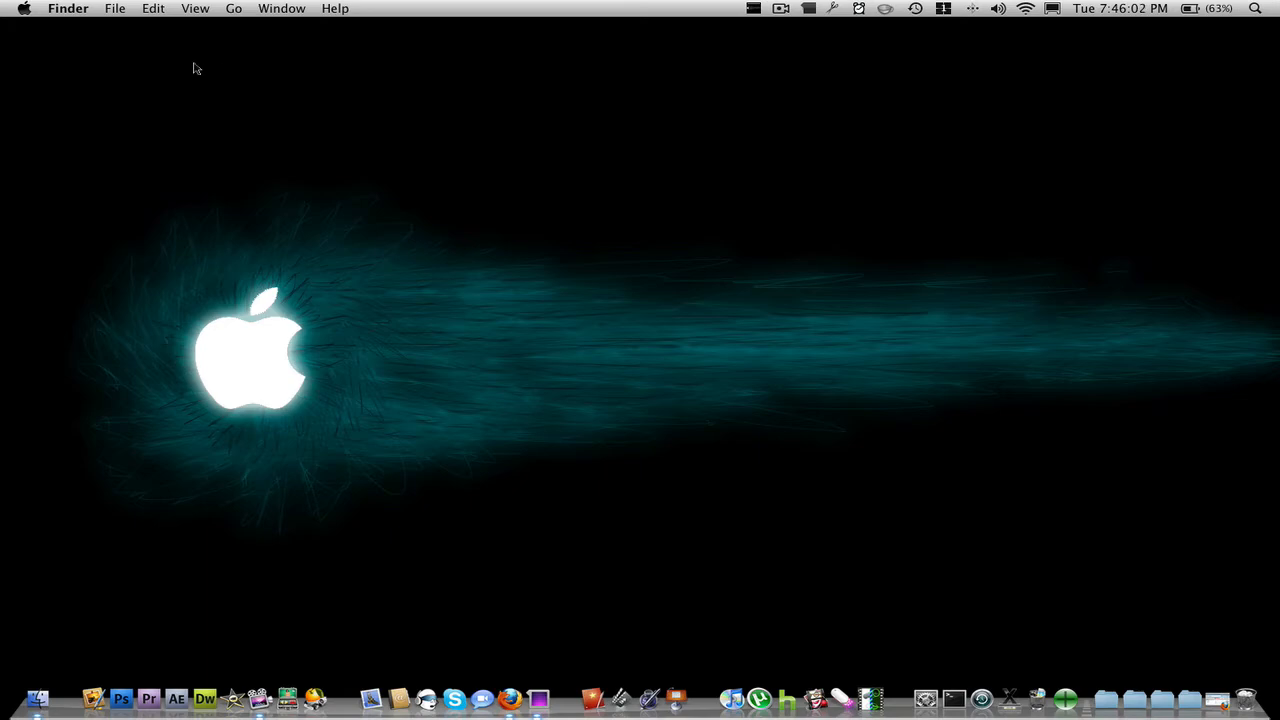
{"action": "mouse_move", "coordinate": [764, 9]}
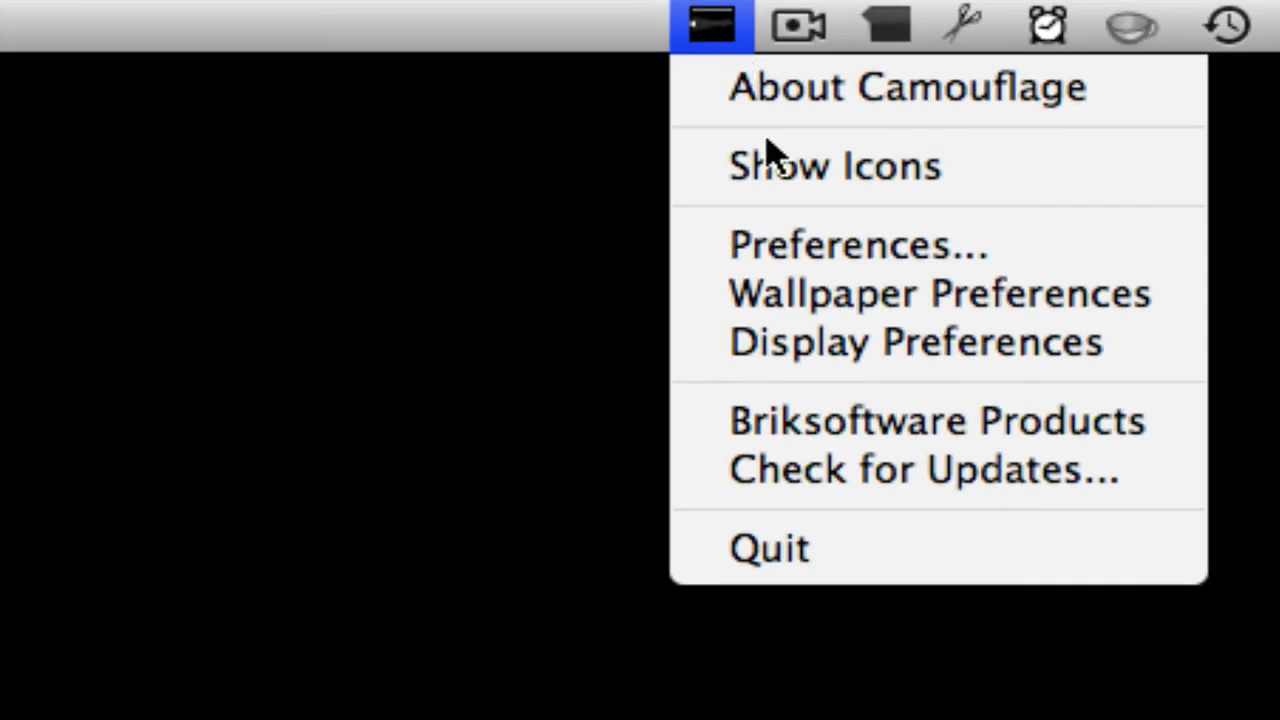
{"action": "mouse_move", "coordinate": [875, 528]}
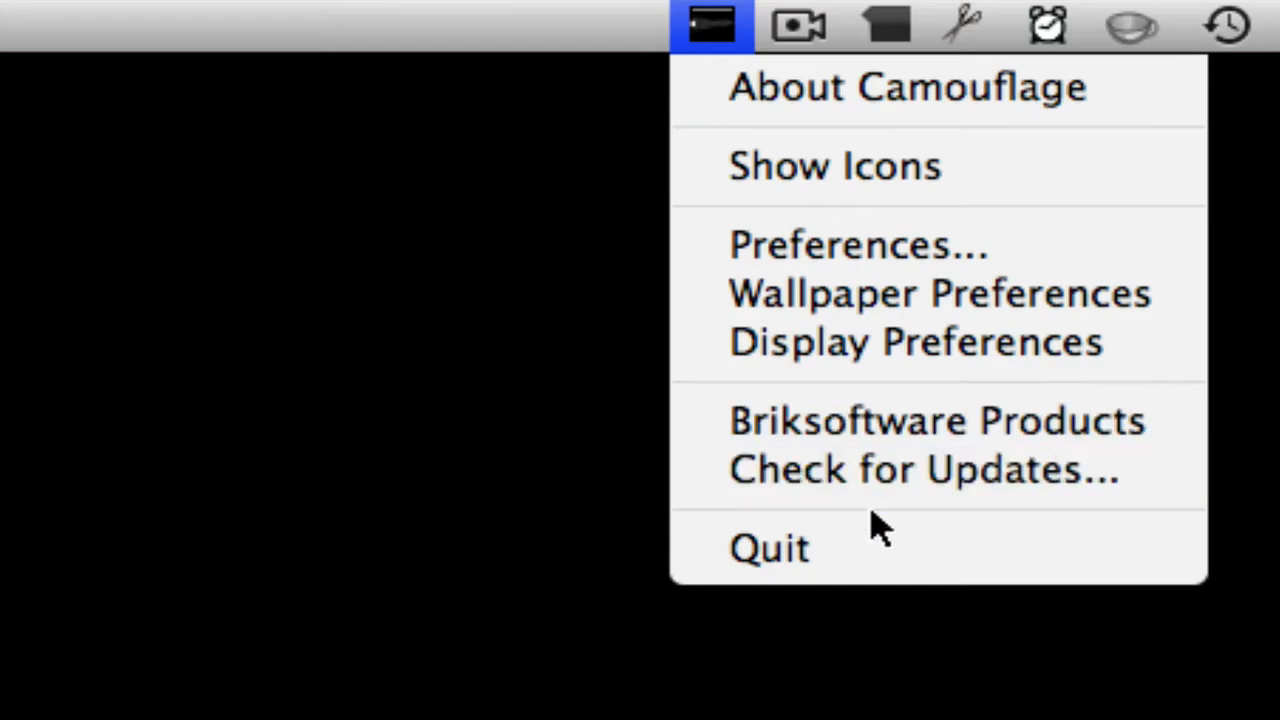
Choose Preferences… from the Camouflage menu-bar icon.
{"action": "left_click", "coordinate": [857, 244]}
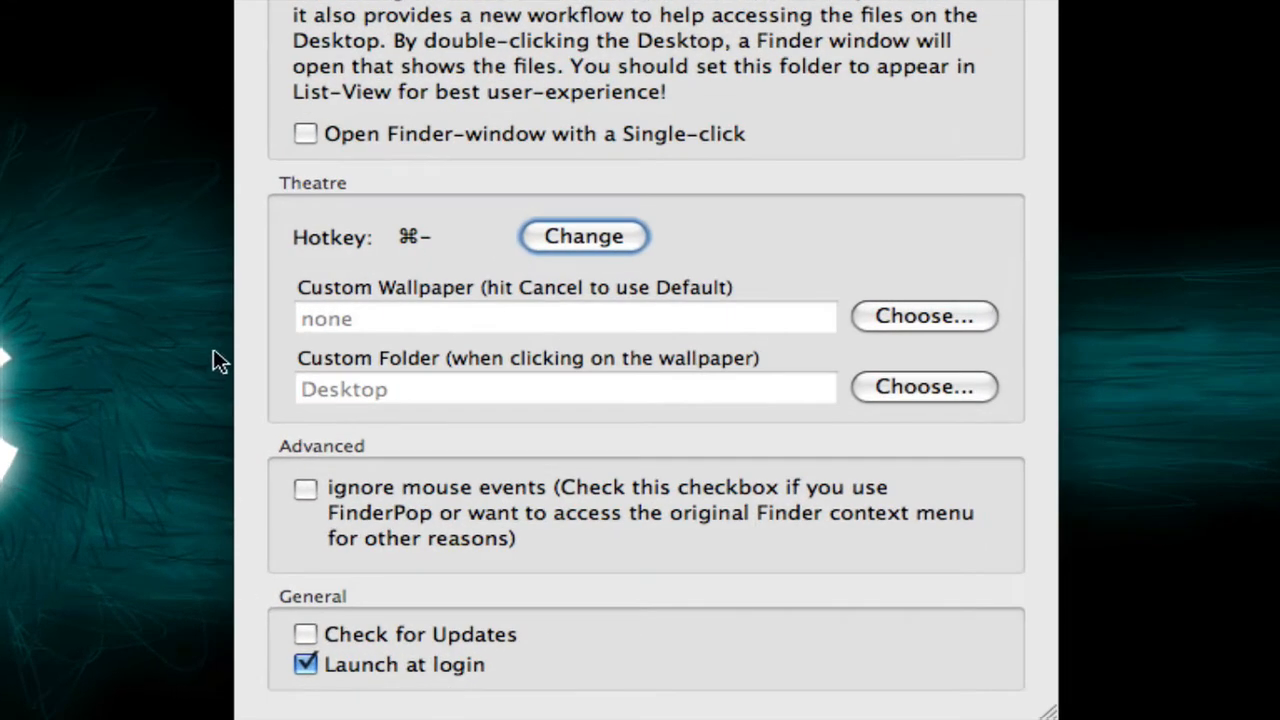
{"action": "mouse_move", "coordinate": [428, 245]}
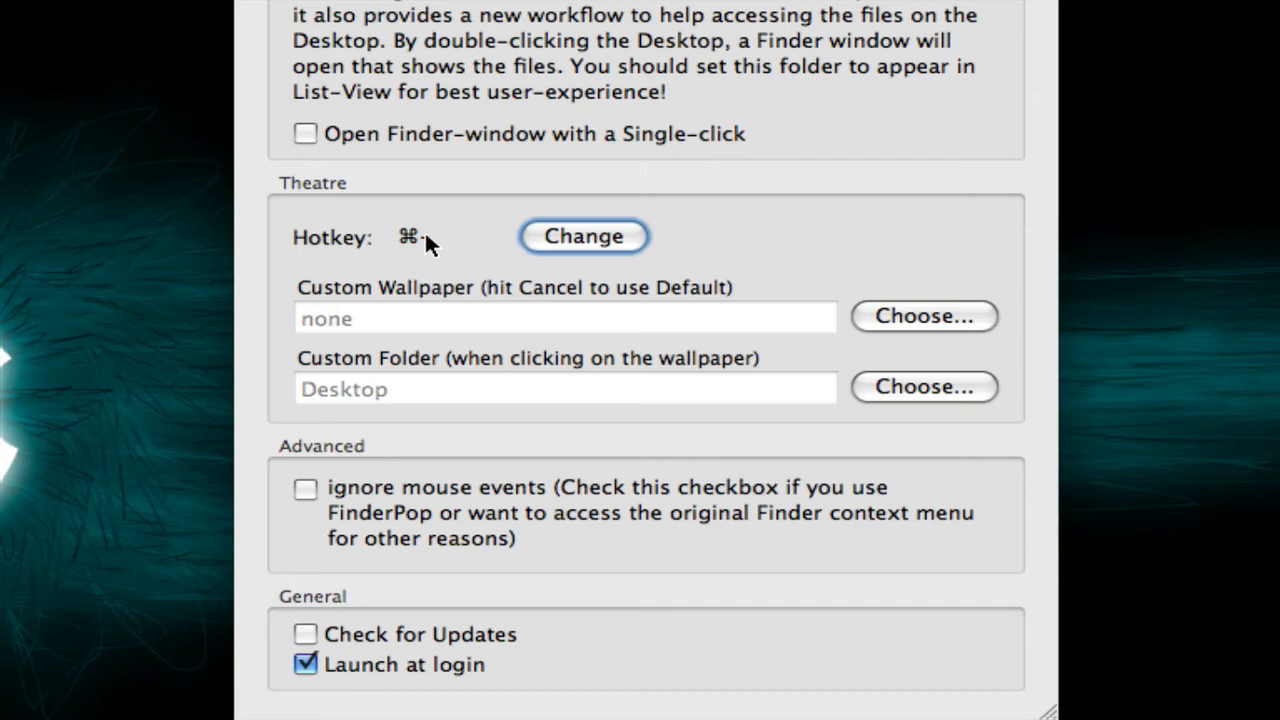
{"action": "mouse_move", "coordinate": [548, 237]}
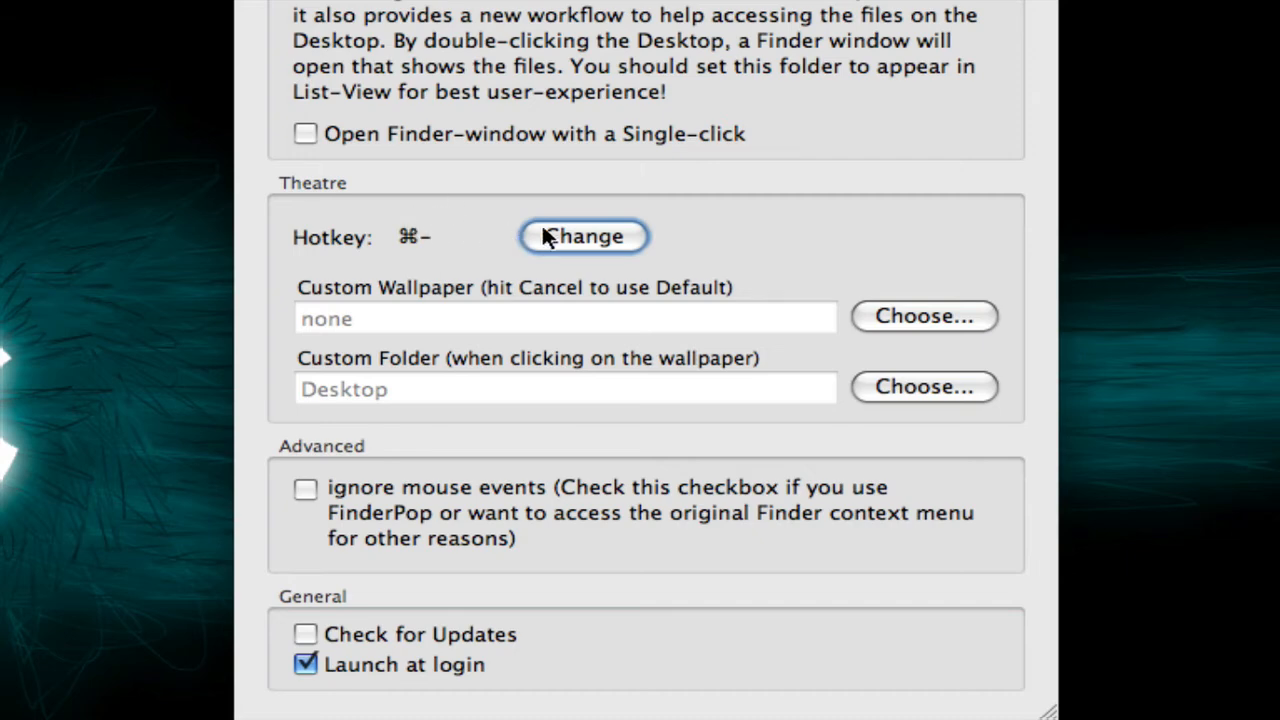
Record ⌘- as the Theatre hotkey, keeping Launch at login on, and close Preferences.
{"action": "left_click", "coordinate": [583, 237]}
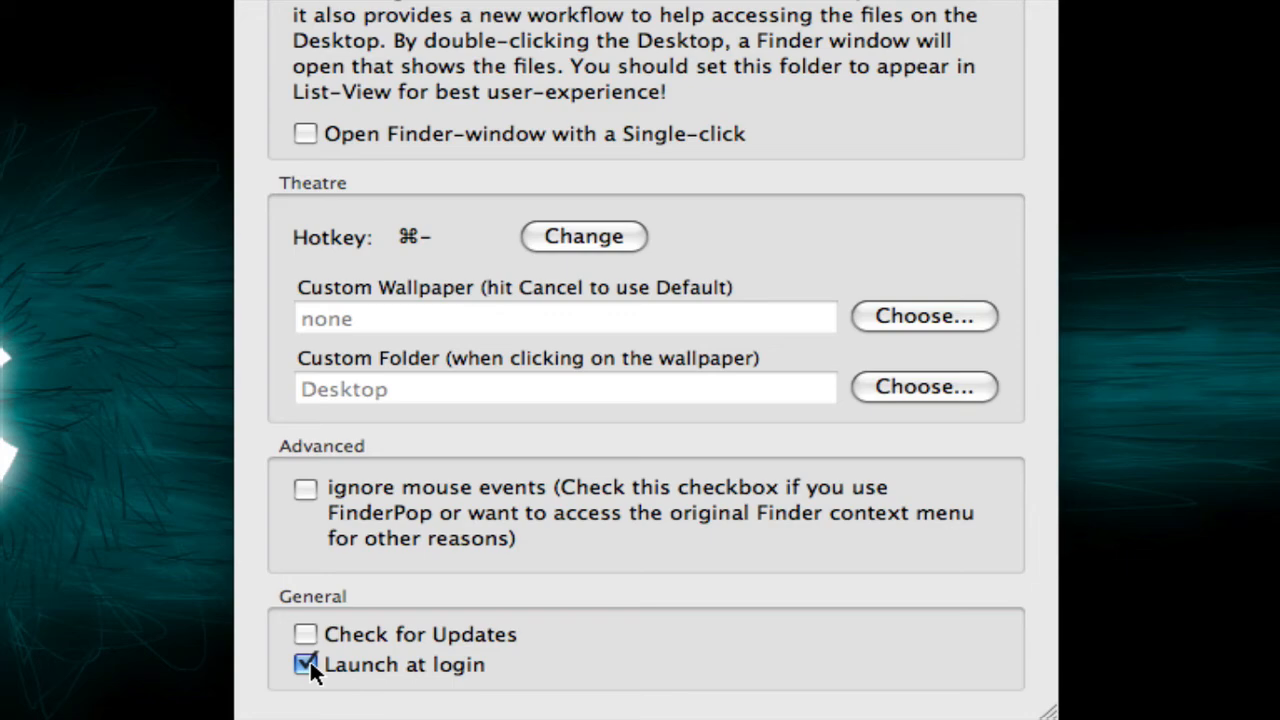
{"action": "mouse_move", "coordinate": [472, 527]}
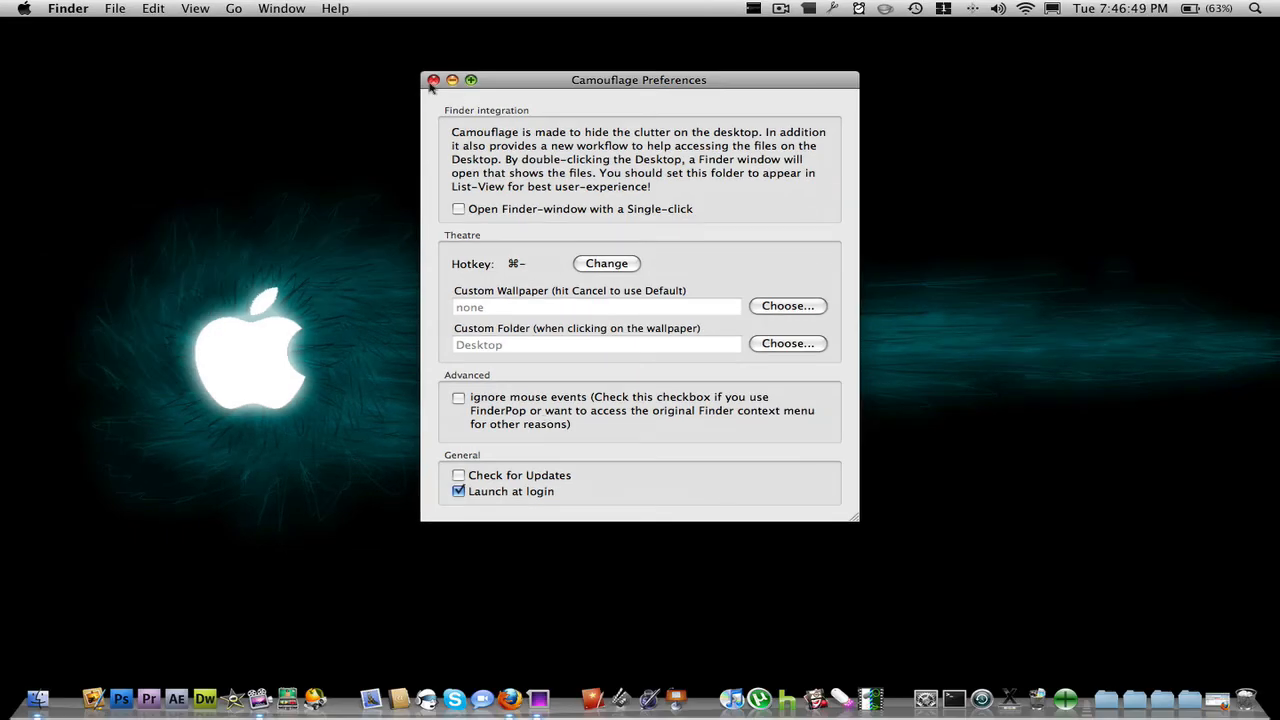
{"action": "left_click", "coordinate": [433, 80]}
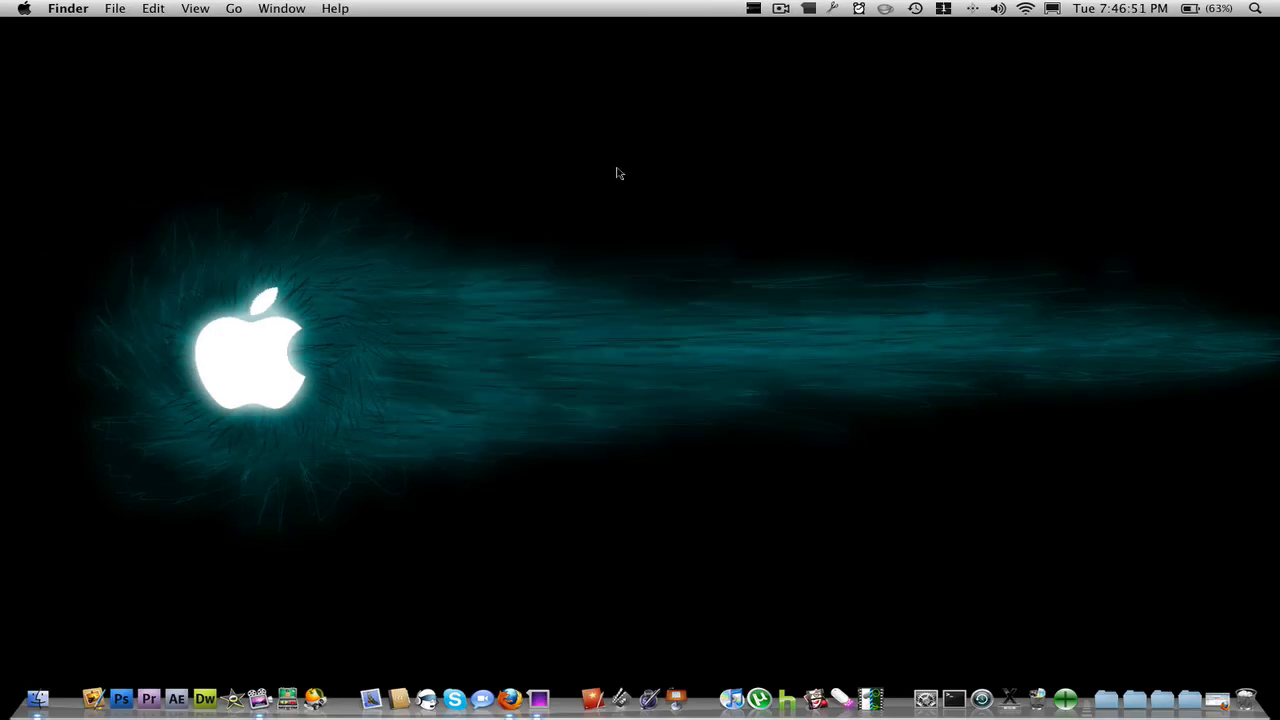